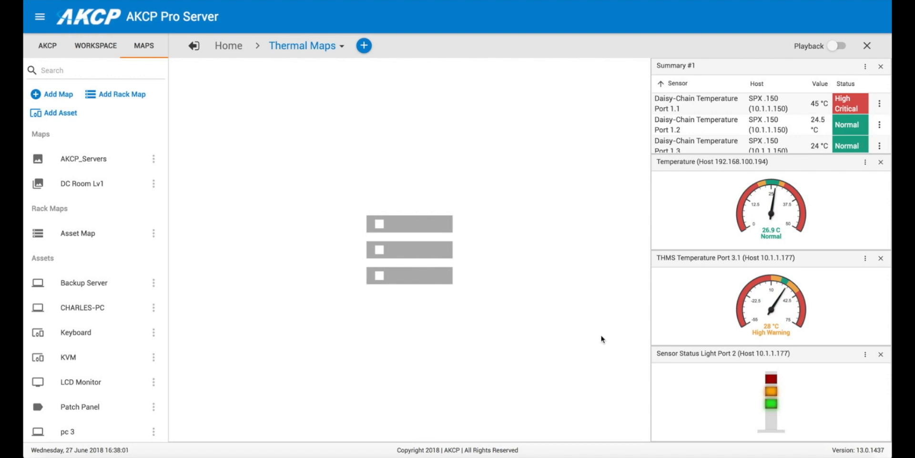
pyautogui.moveTo(417, 389)
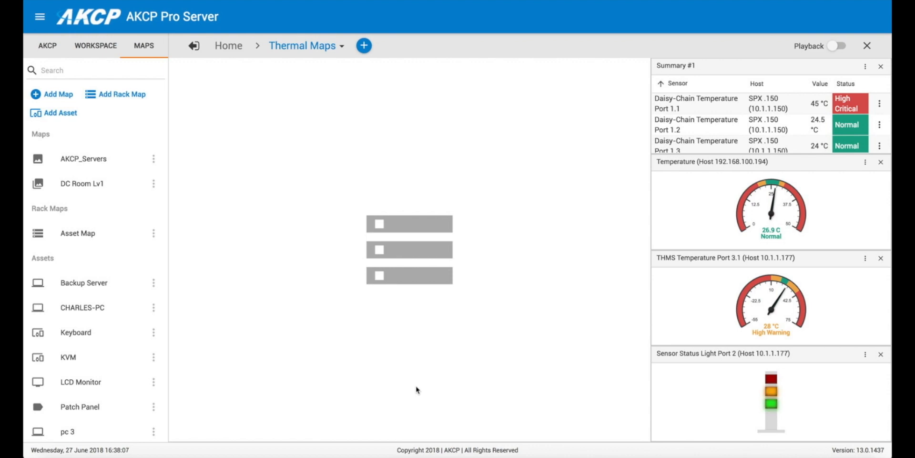
pyautogui.moveTo(138, 167)
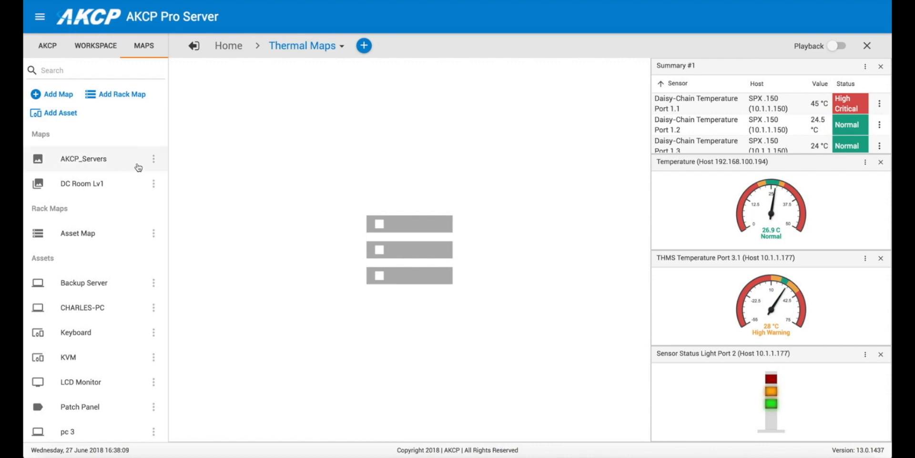
# Step: Start a new rack map named Thermal Map - Rack #1, keeping the 42-unit size
pyautogui.click(122, 94)
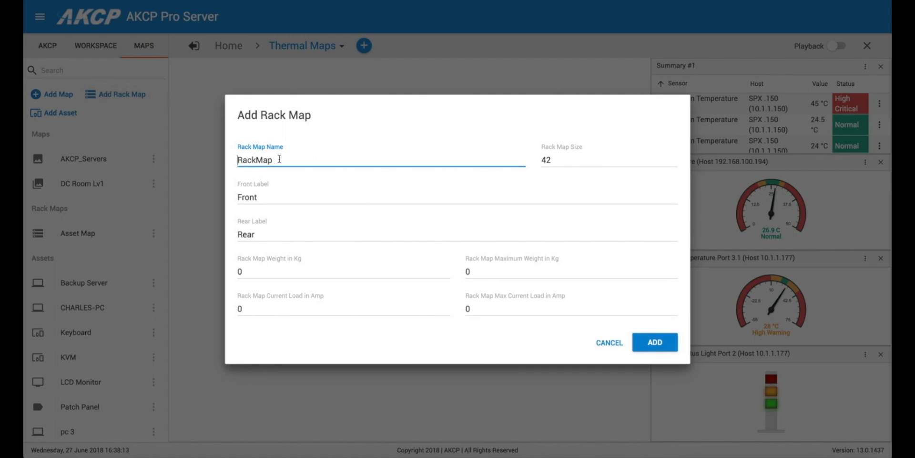
pyautogui.press('BackSpace')
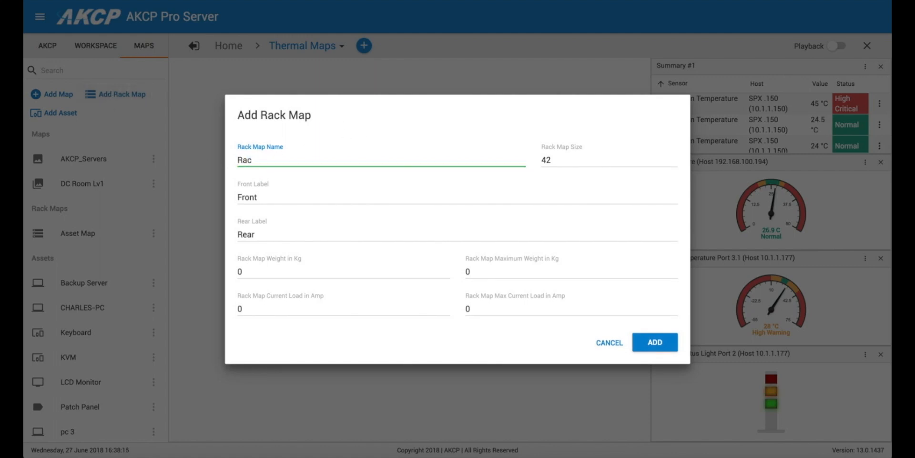
pyautogui.write('Thermal Map -')
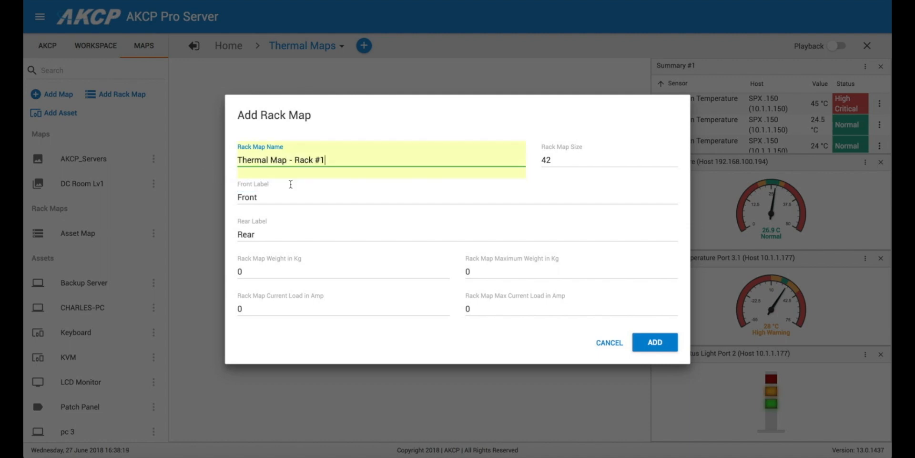
pyautogui.click(606, 160)
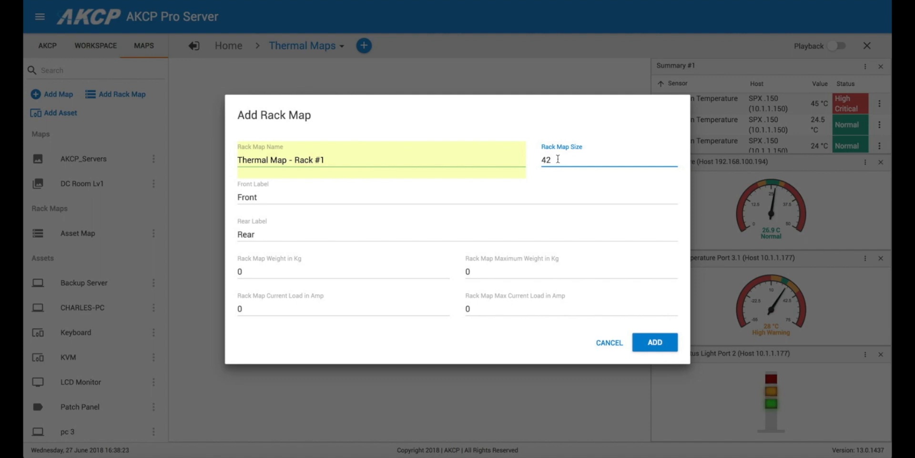
pyautogui.moveTo(460, 298)
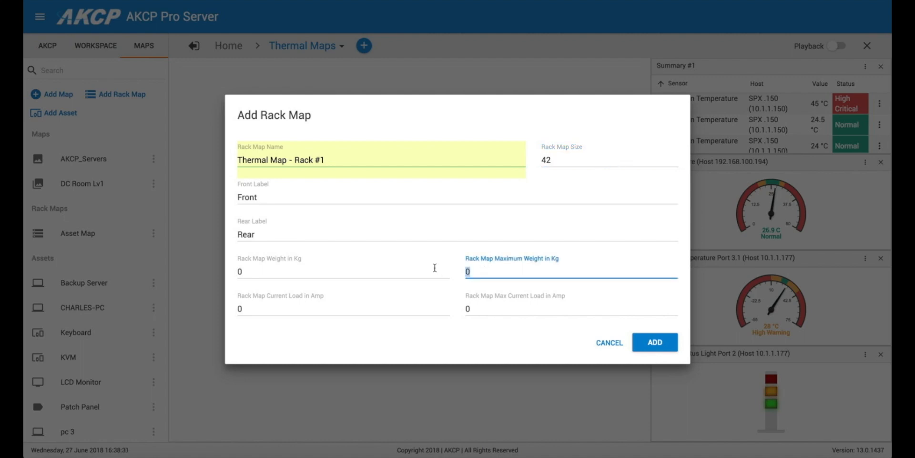
# Step: Set maximum weight 750 kg and maximum load 30 A, then add the rack map
pyautogui.write('750')
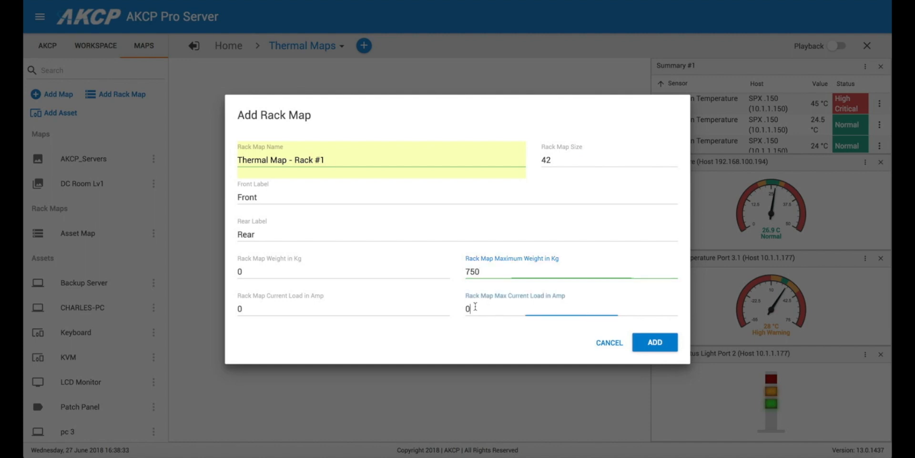
pyautogui.write('30')
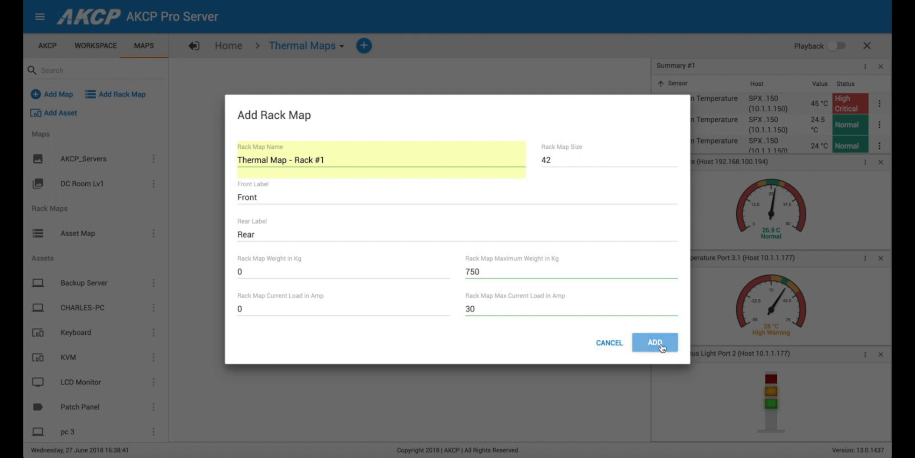
pyautogui.click(655, 343)
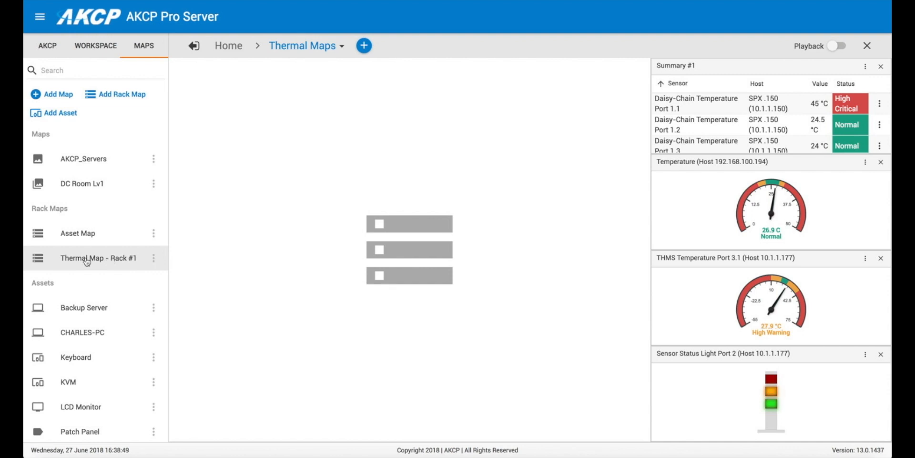
# Step: Add a desktop named Thermal Map Demo and place the Thermal Map - Rack #1 rack view on it
pyautogui.click(97, 257)
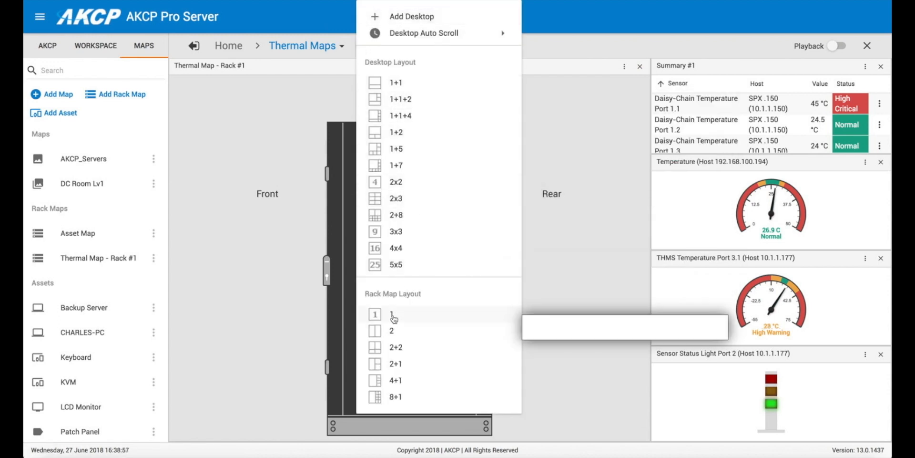
pyautogui.click(411, 16)
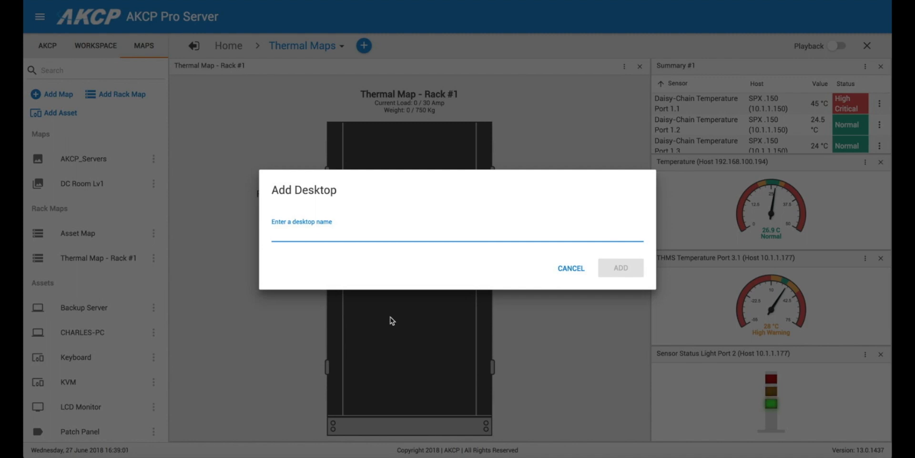
pyautogui.write('Thermal Map')
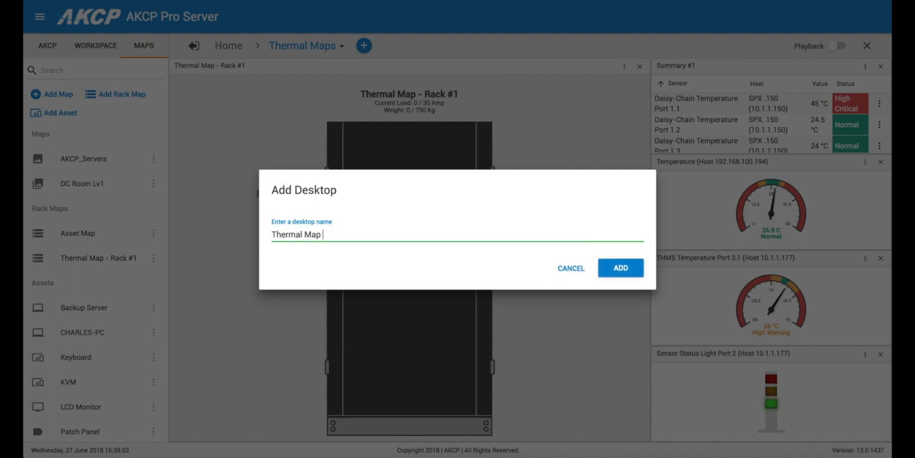
pyautogui.click(620, 267)
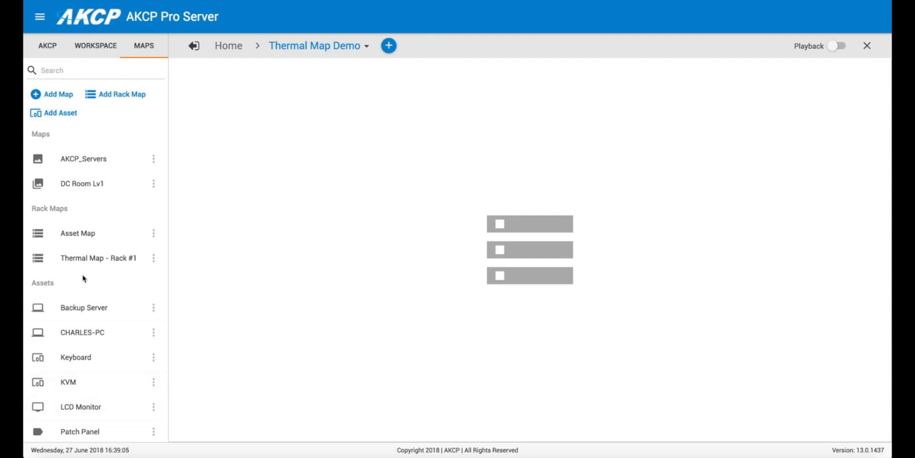
pyautogui.click(99, 257)
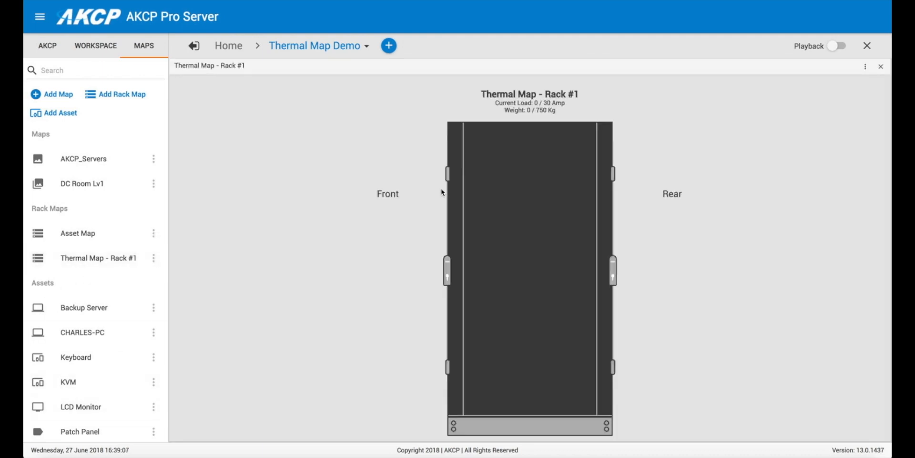
pyautogui.moveTo(771, 279)
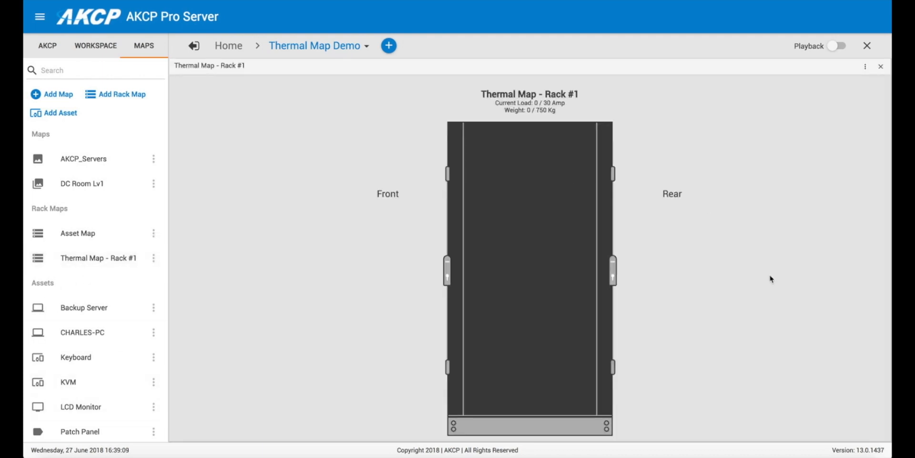
pyautogui.moveTo(609, 141)
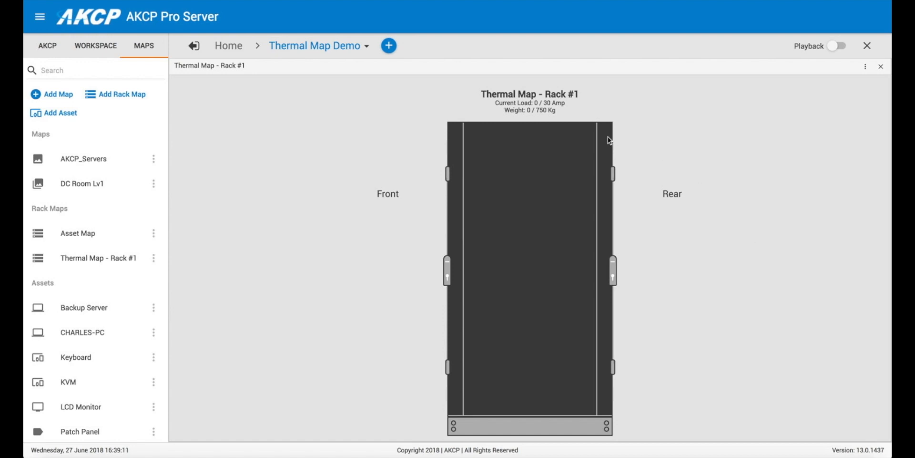
pyautogui.moveTo(652, 122)
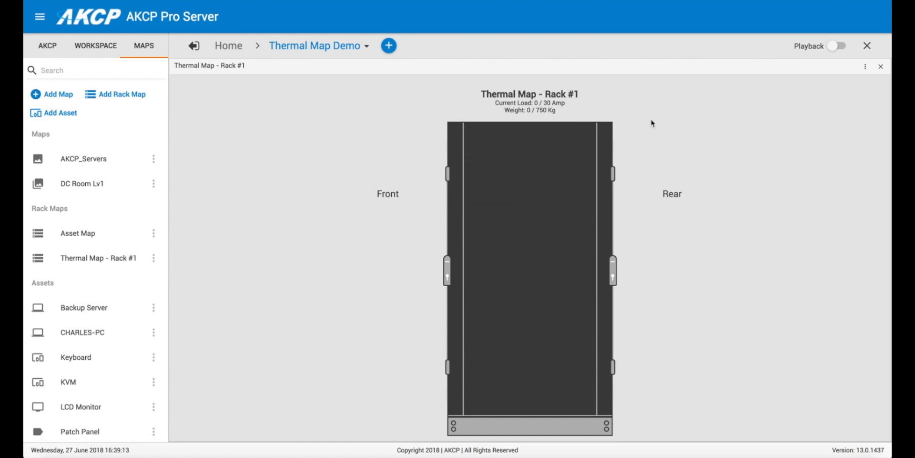
pyautogui.moveTo(305, 114)
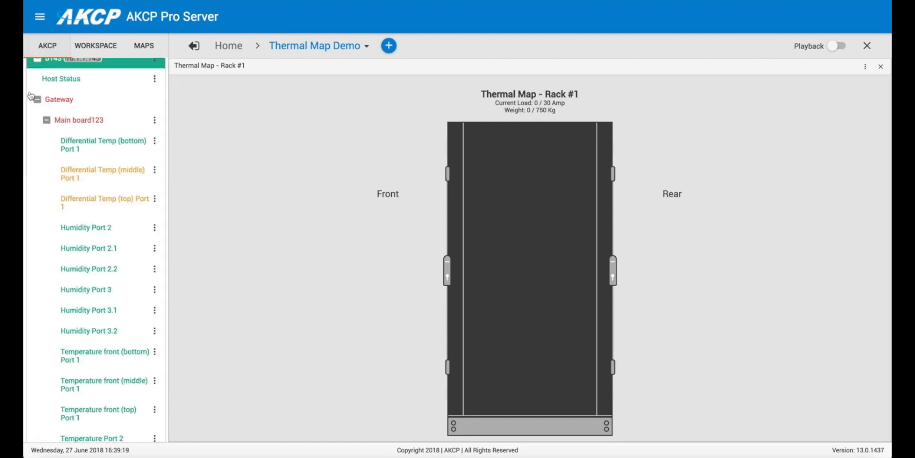
# Step: Scroll the Main board sensor list down to the front temperature sensors
pyautogui.scroll(-3)
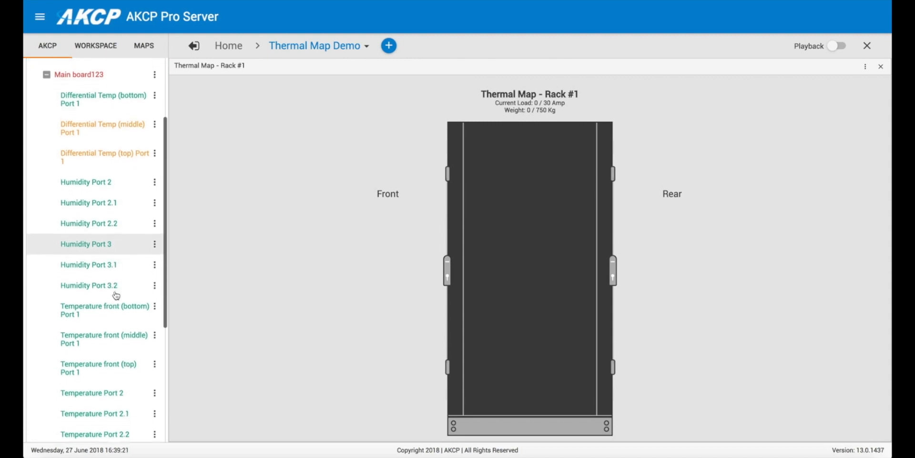
pyautogui.scroll(-3)
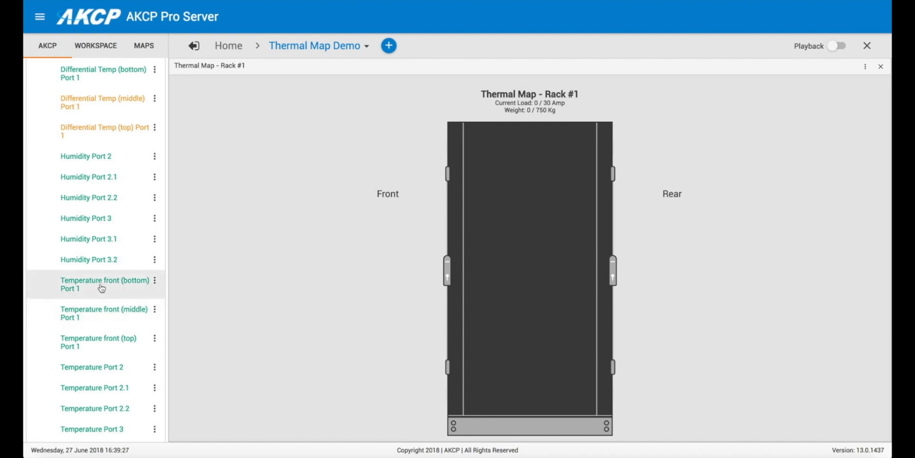
pyautogui.moveTo(102, 284); pyautogui.dragTo(382, 412)
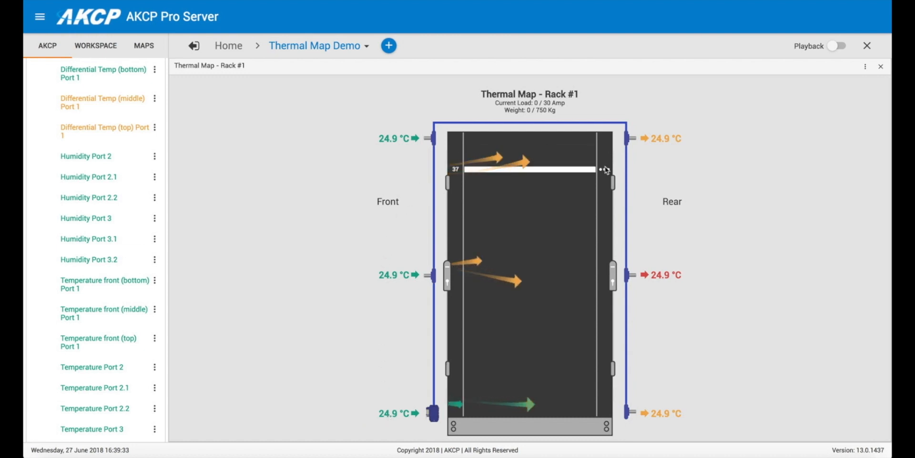
pyautogui.moveTo(723, 210)
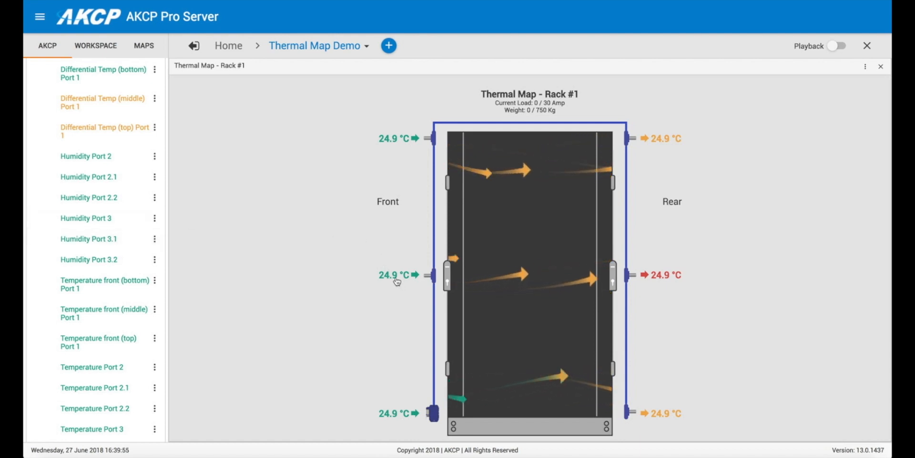
pyautogui.moveTo(397, 275)
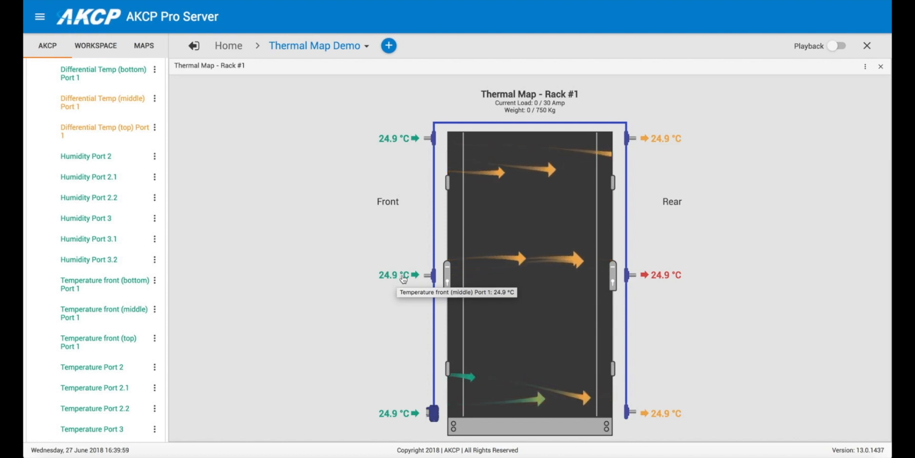
pyautogui.moveTo(745, 262)
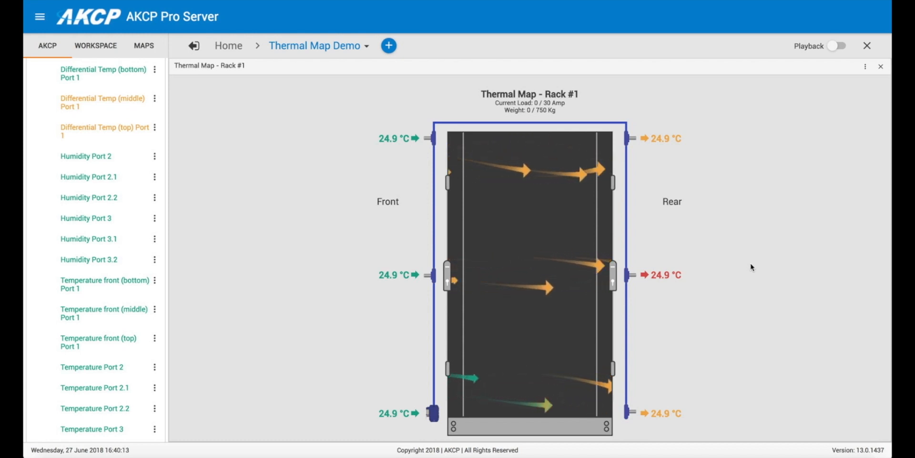
pyautogui.moveTo(419, 112)
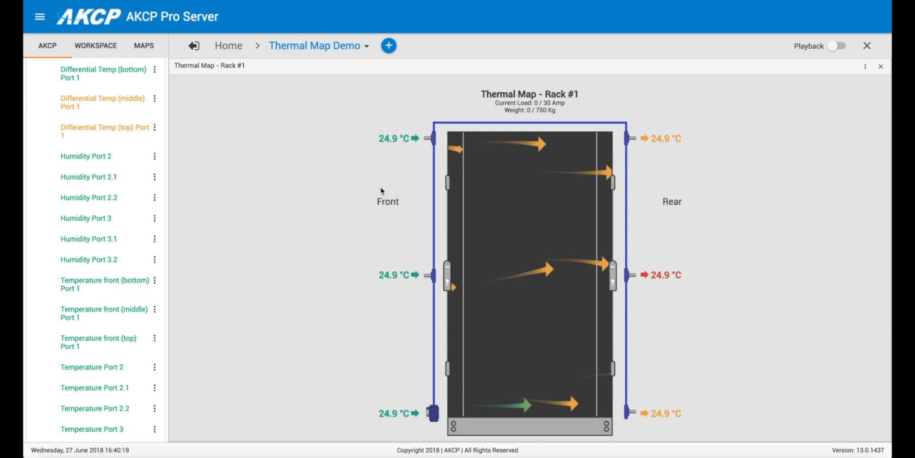
pyautogui.moveTo(401, 391)
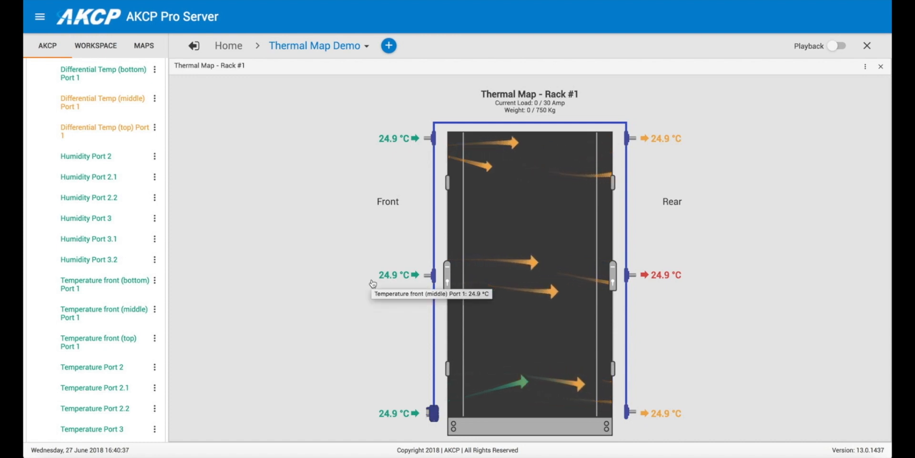
pyautogui.moveTo(327, 213)
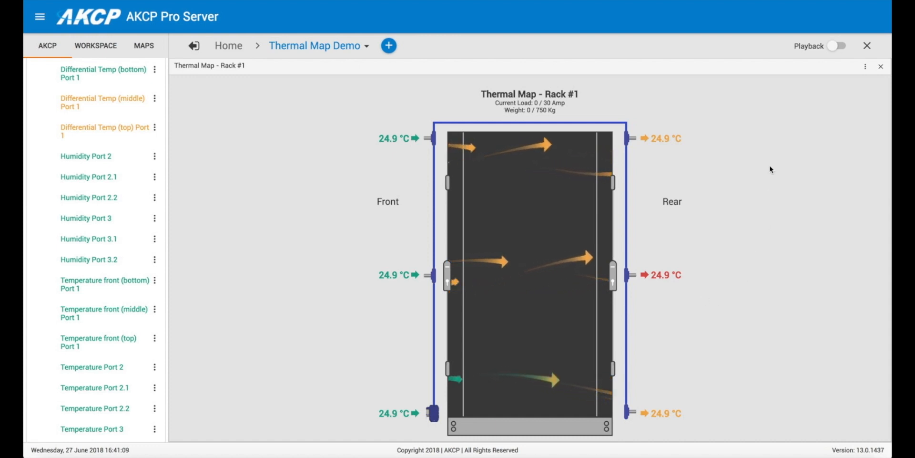
pyautogui.moveTo(867, 72)
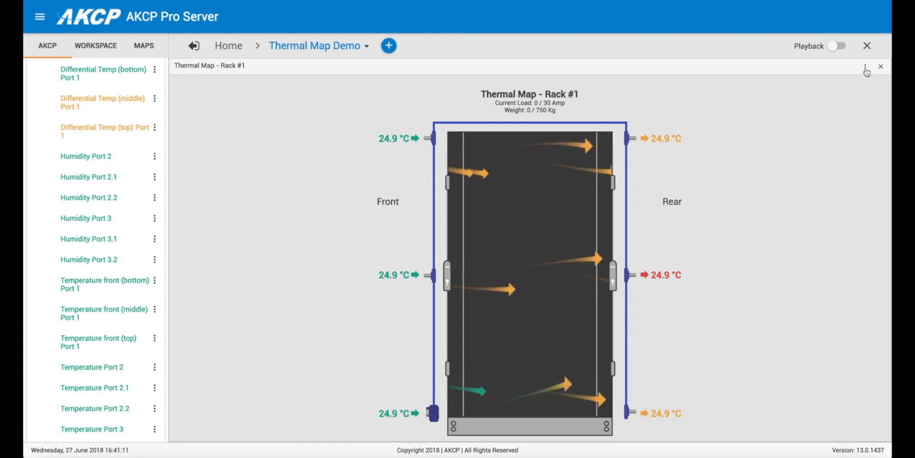
pyautogui.click(865, 66)
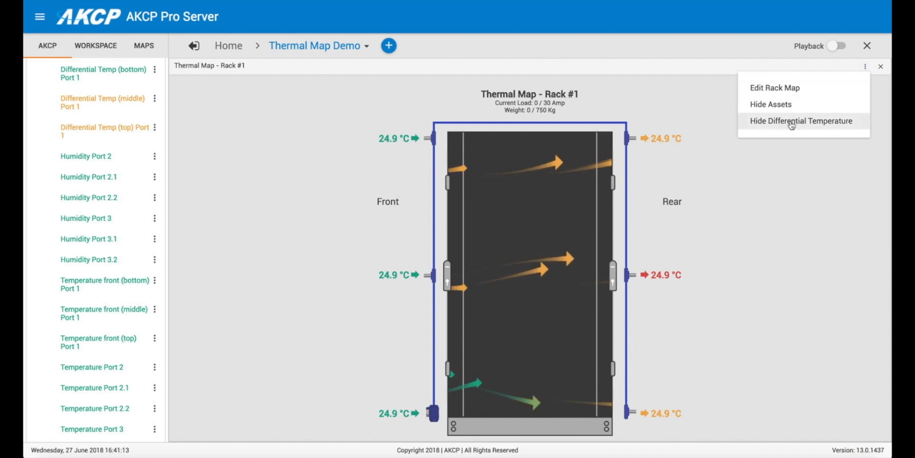
pyautogui.click(801, 120)
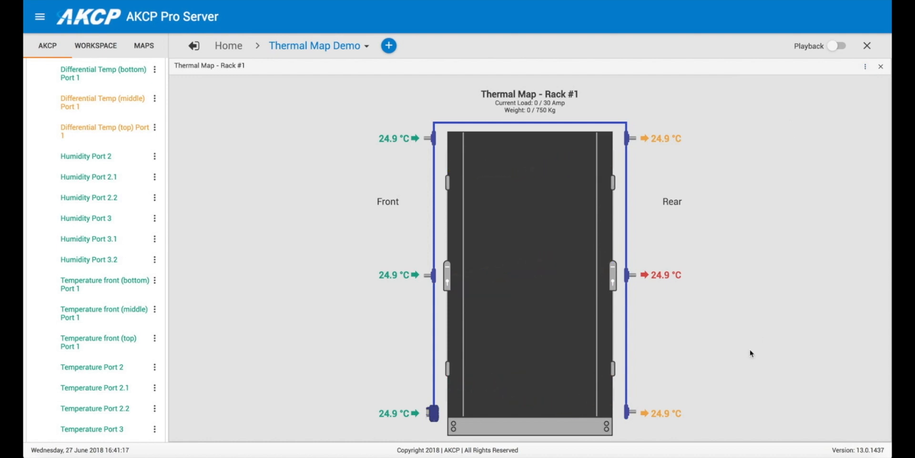
pyautogui.click(865, 67)
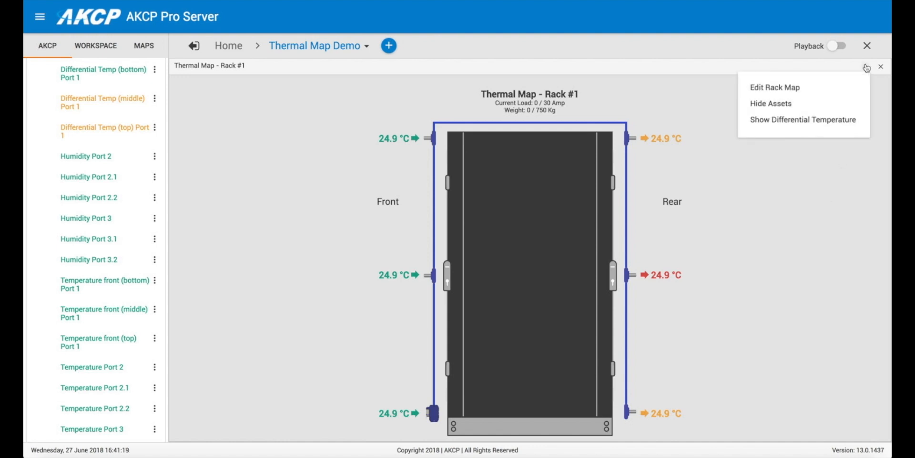
pyautogui.moveTo(785, 120)
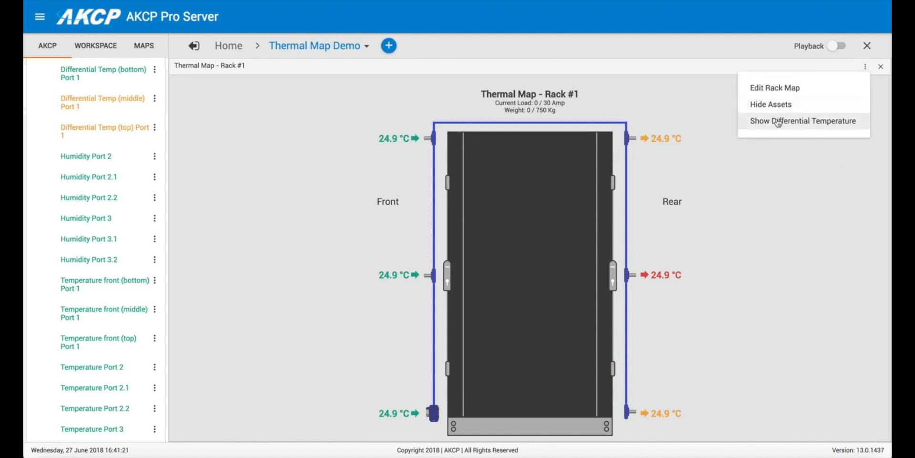
pyautogui.click(802, 120)
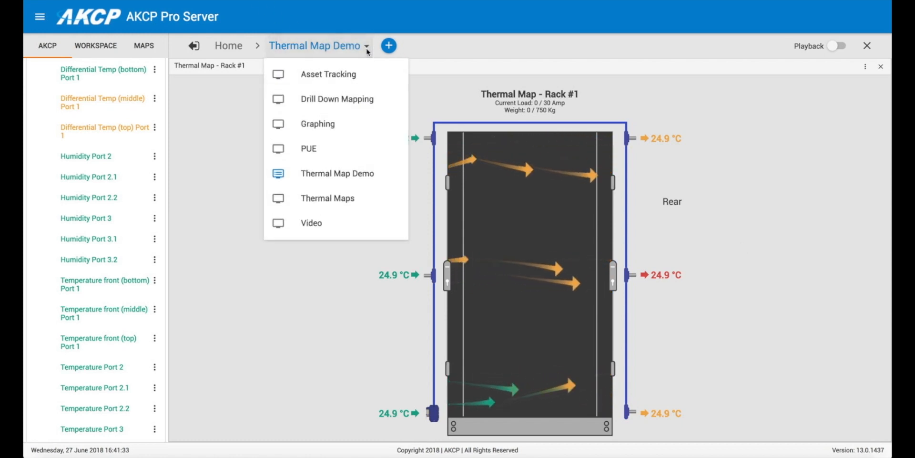
pyautogui.moveTo(328, 198)
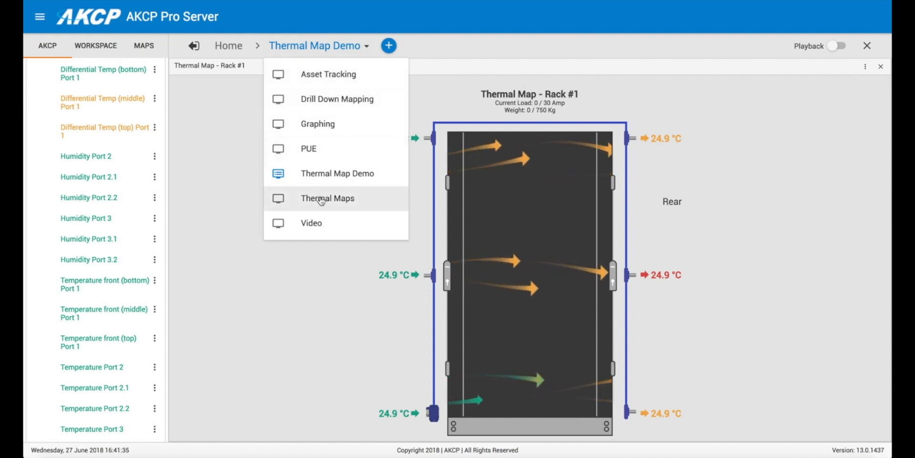
pyautogui.moveTo(320, 92)
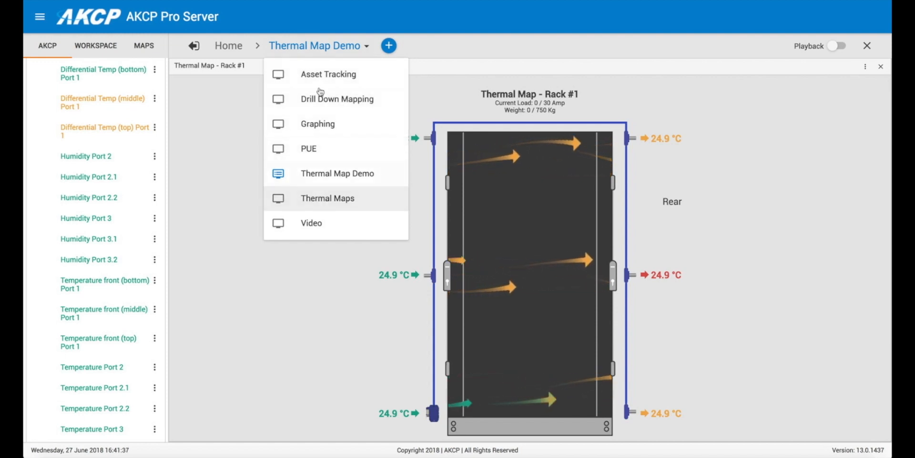
# Step: Select Asset Tracking from the breadcrumb dropdown to show the Asset Map rack
pyautogui.click(328, 74)
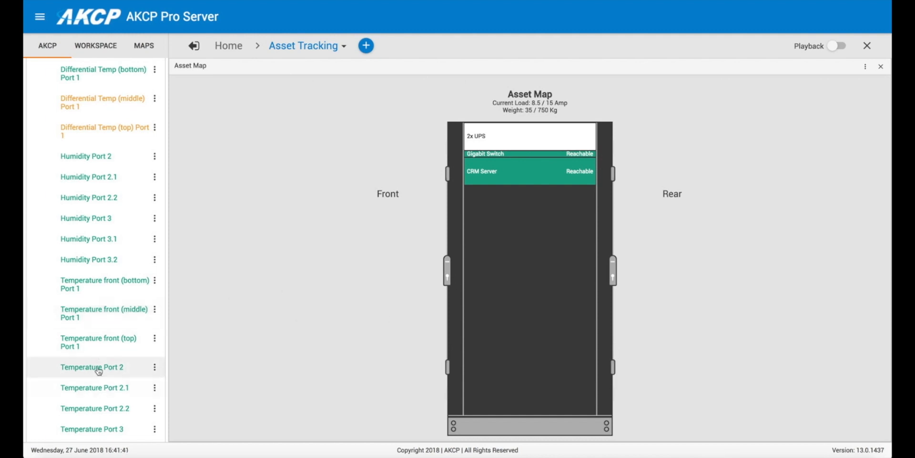
pyautogui.moveTo(99, 342)
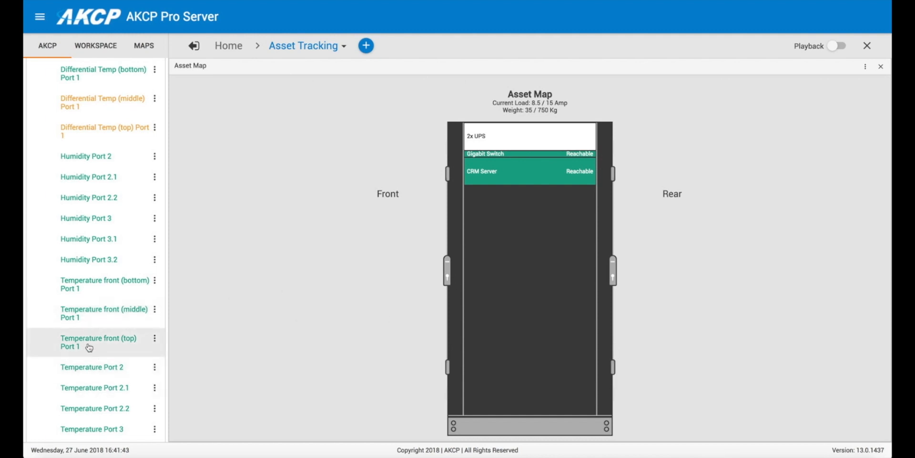
# Step: Drag the thermal map temperature sensors onto the Asset Map rack widget
pyautogui.moveTo(89, 341); pyautogui.dragTo(395, 127)
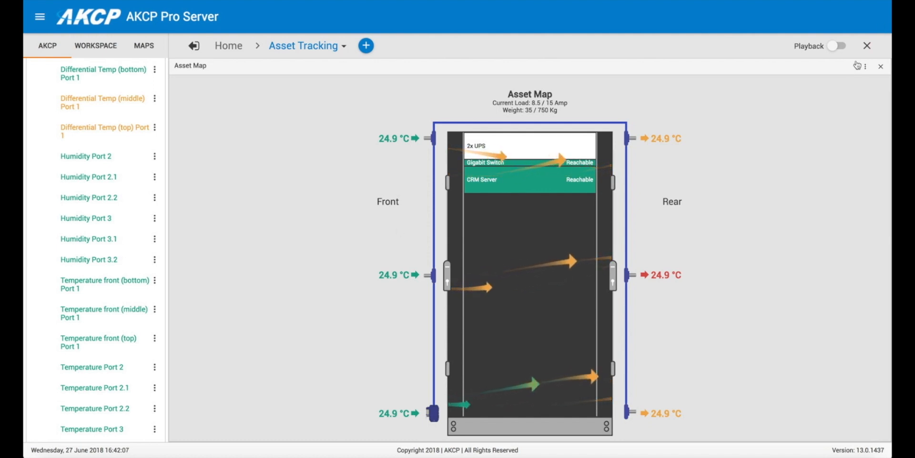
pyautogui.click(864, 65)
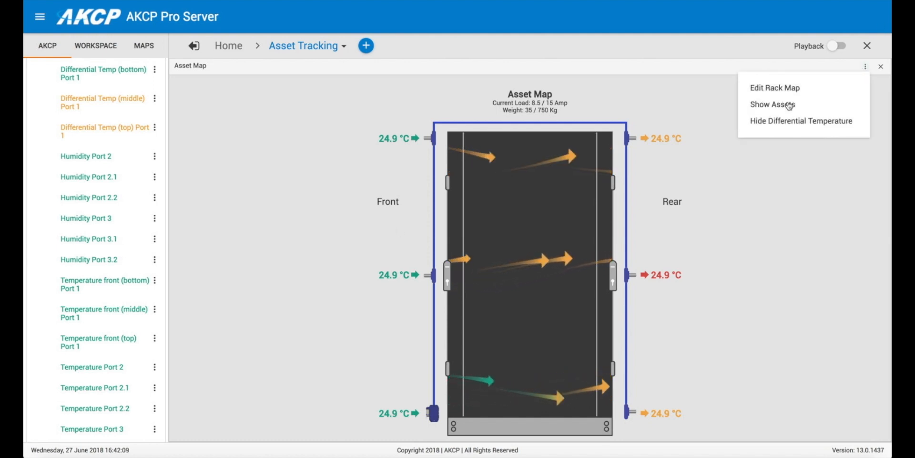
pyautogui.click(772, 104)
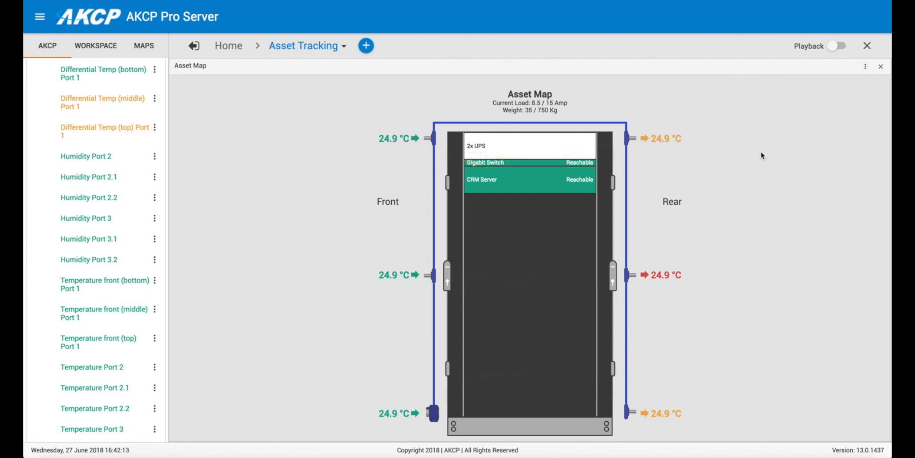
pyautogui.click(866, 66)
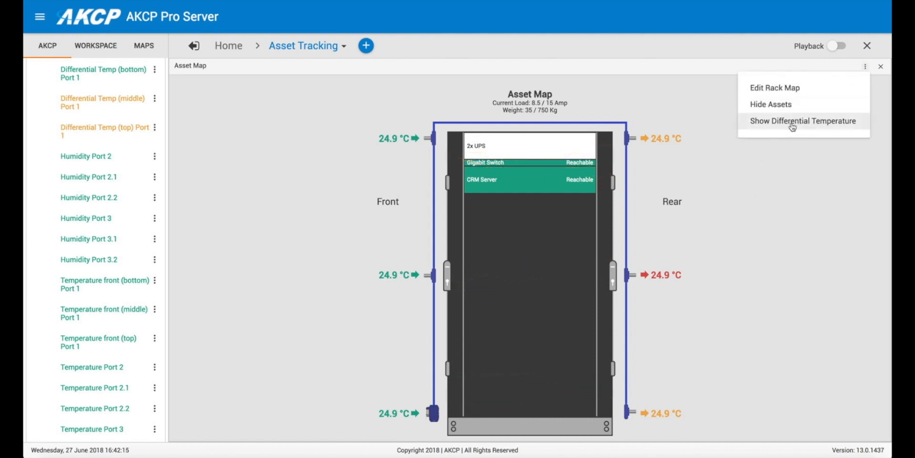
pyautogui.click(802, 120)
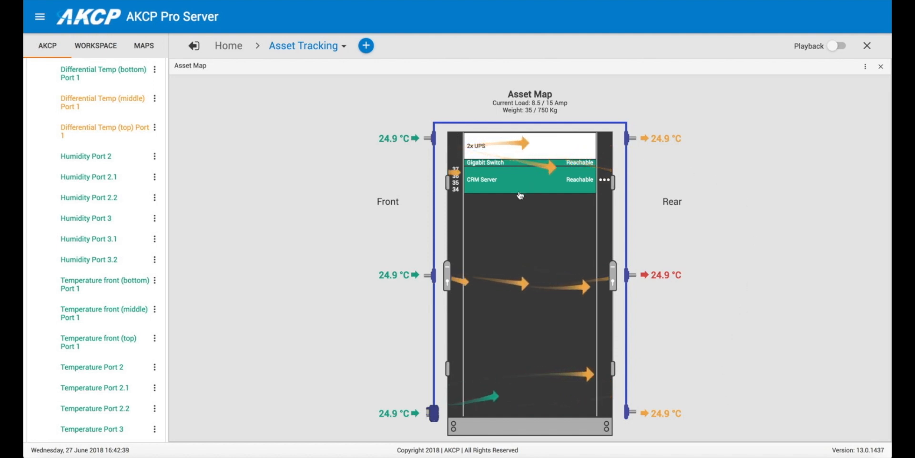
pyautogui.moveTo(400, 284)
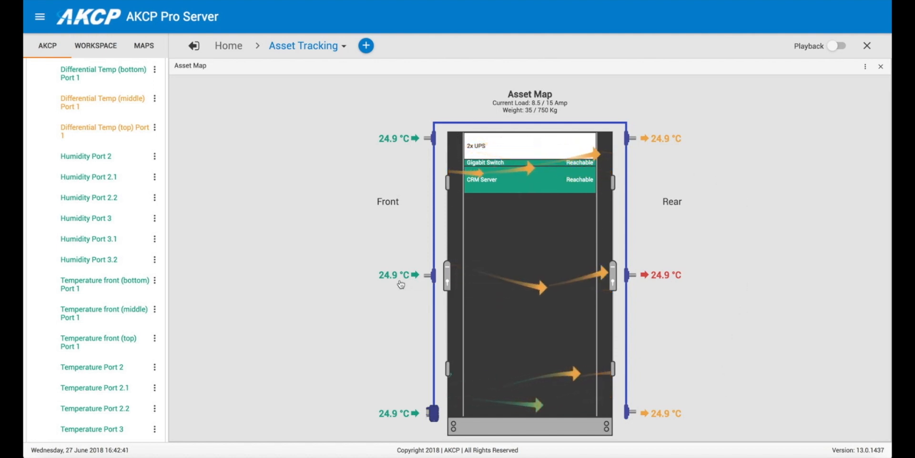